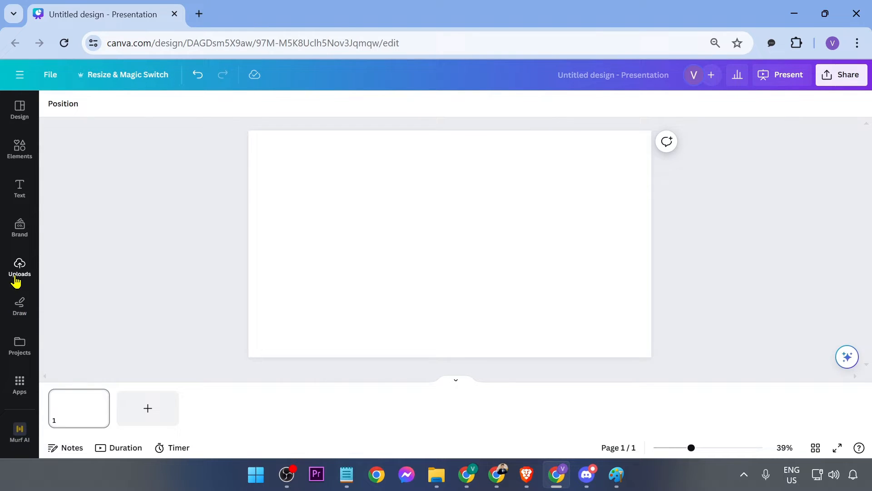
pyautogui.moveTo(165, 280)
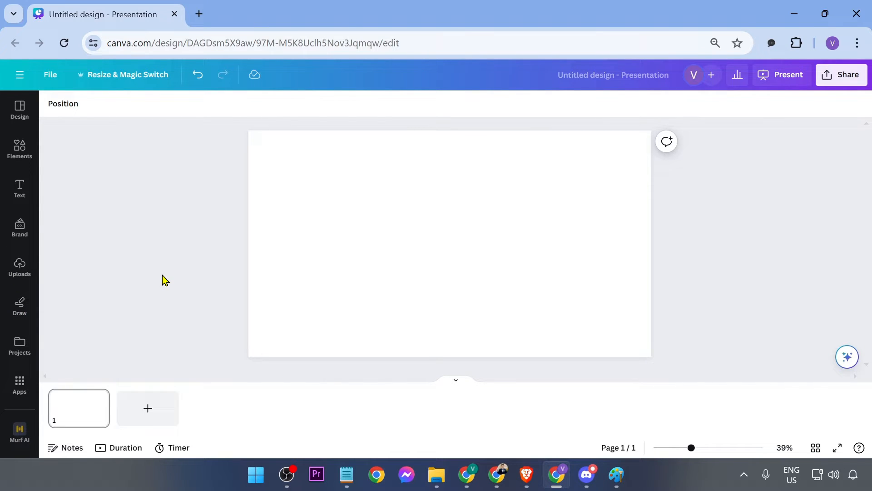
pyautogui.moveTo(19, 150)
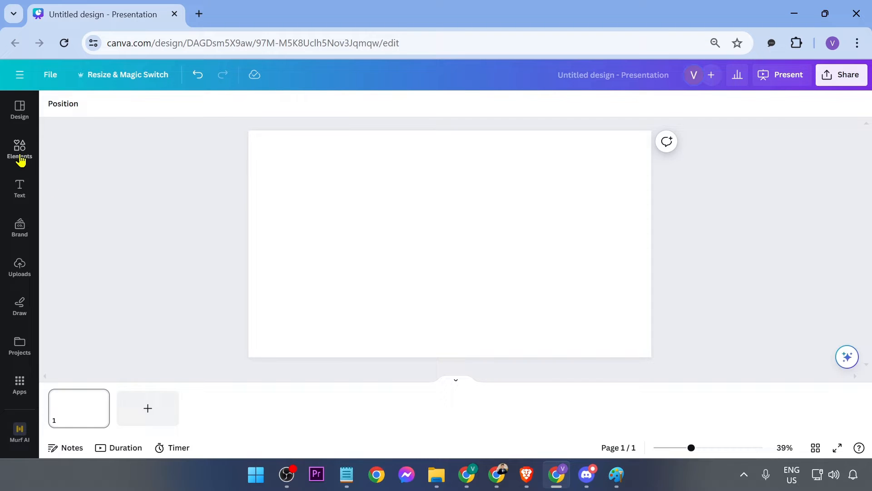
# - Place the red cartoon ant from the Elements graphics library onto the blank slide and deselect it
pyautogui.click(19, 149)
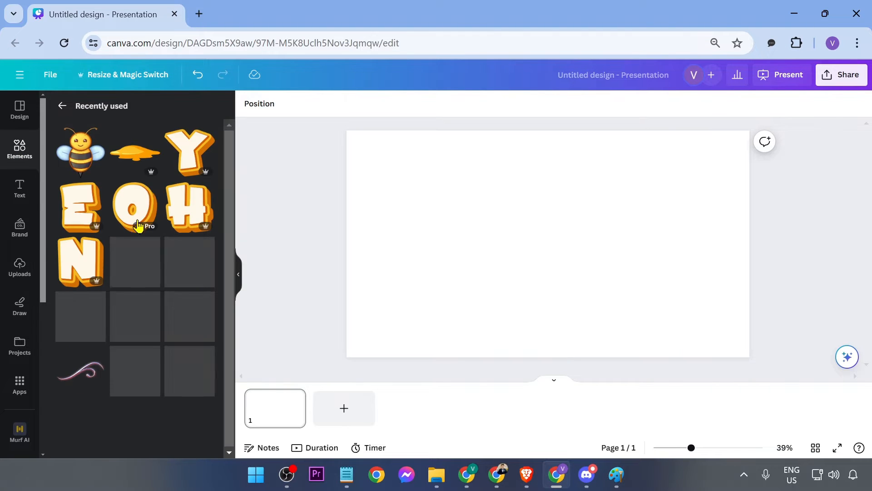
pyautogui.click(62, 105)
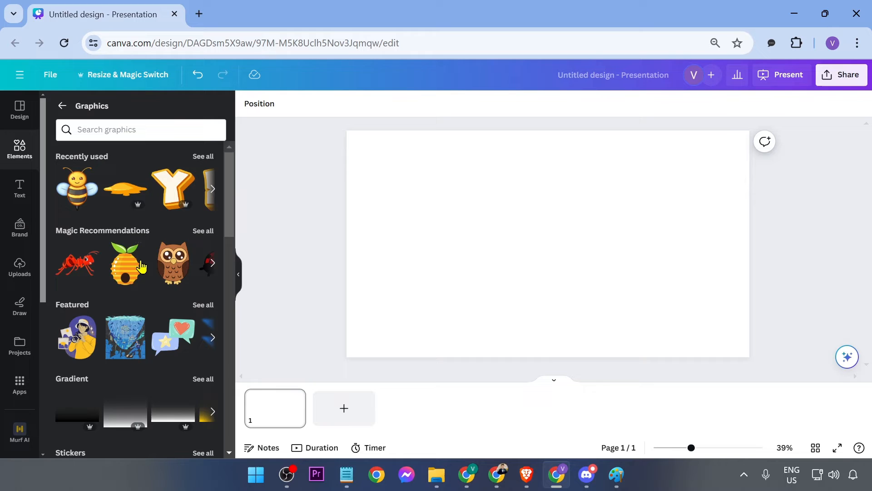
pyautogui.moveTo(41, 294)
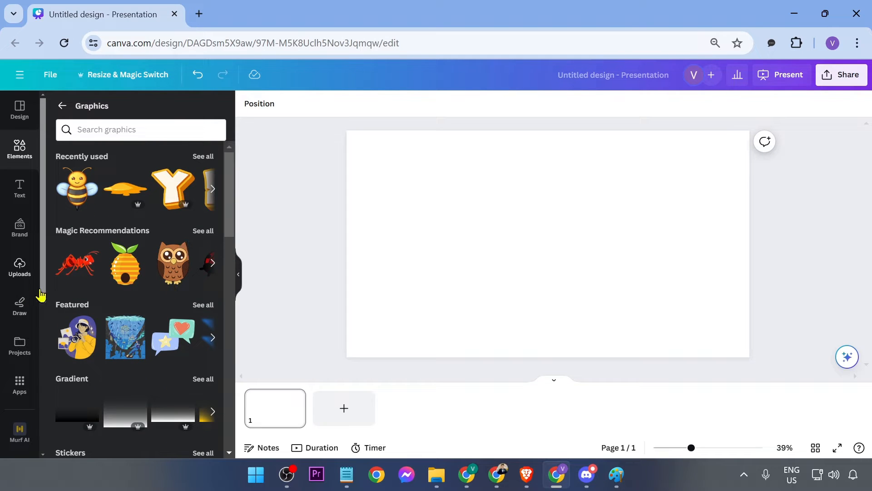
pyautogui.click(76, 262)
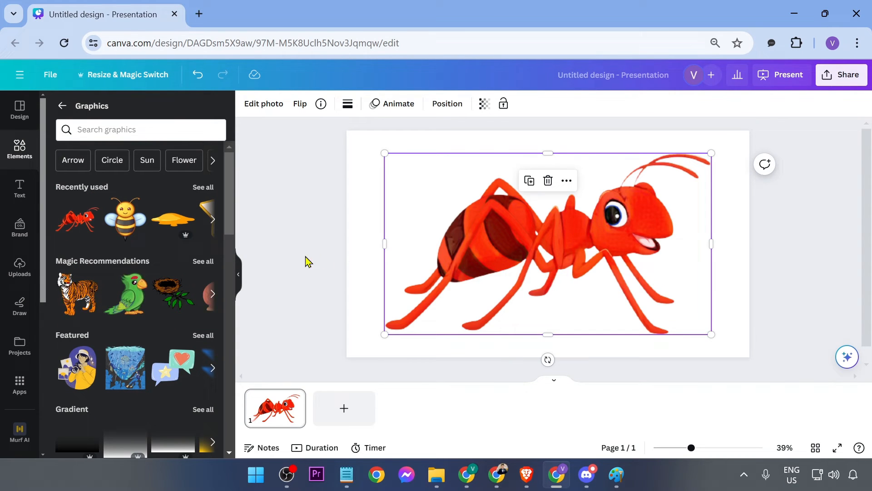
pyautogui.click(261, 294)
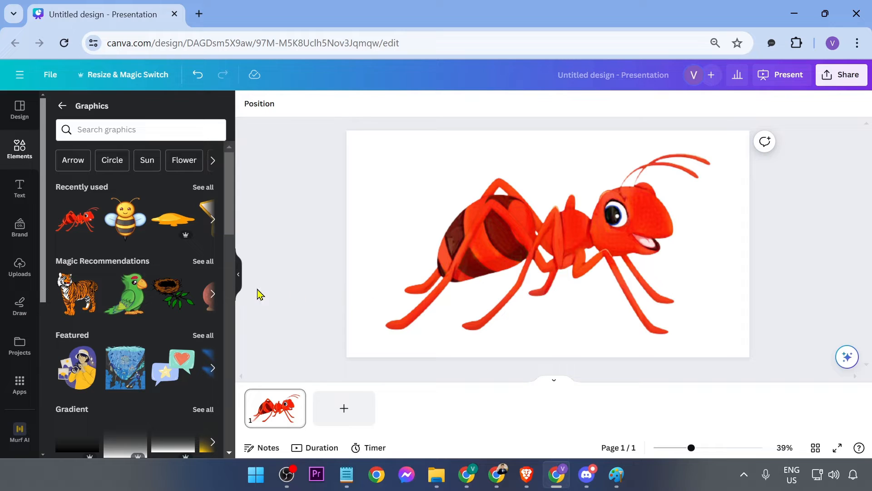
pyautogui.moveTo(264, 286)
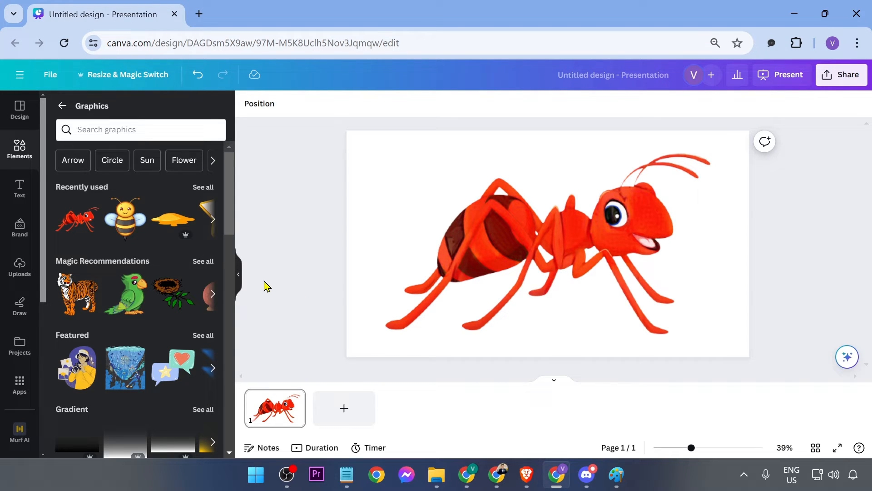
# - Snip the slide region containing the red ant with Win+Shift+S
pyautogui.press('Win+Shift+S')
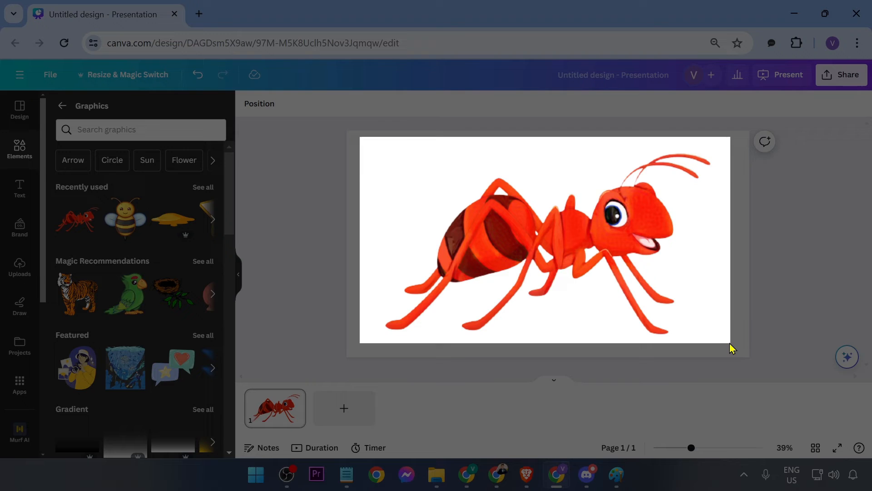
pyautogui.click(629, 254)
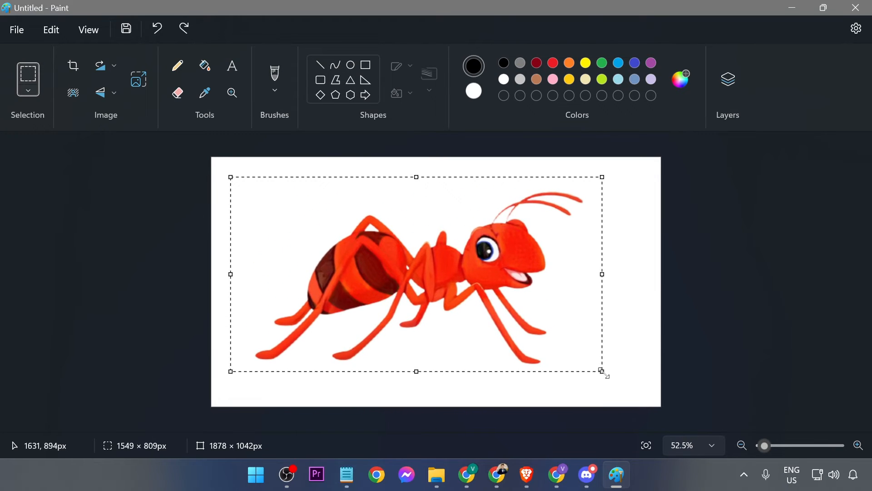
# - Apply Invert color to the pasted ant, giving a cyan ant on a black background
pyautogui.rightClick(434, 289)
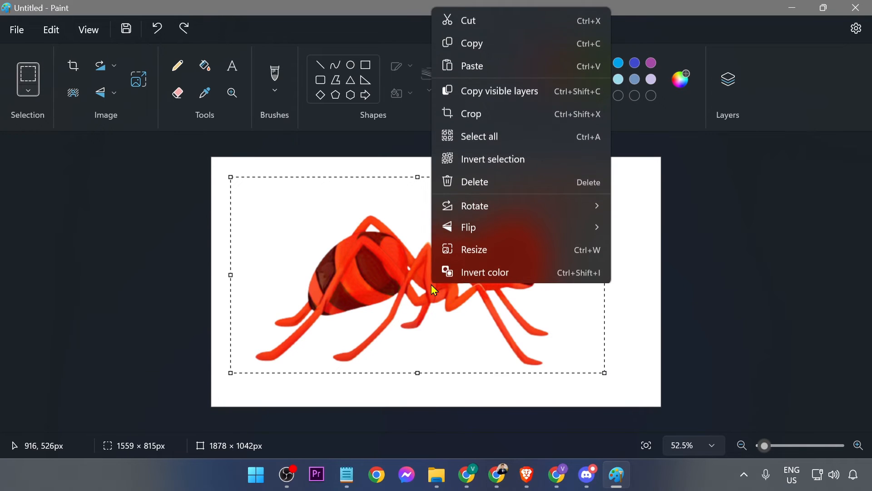
pyautogui.click(484, 272)
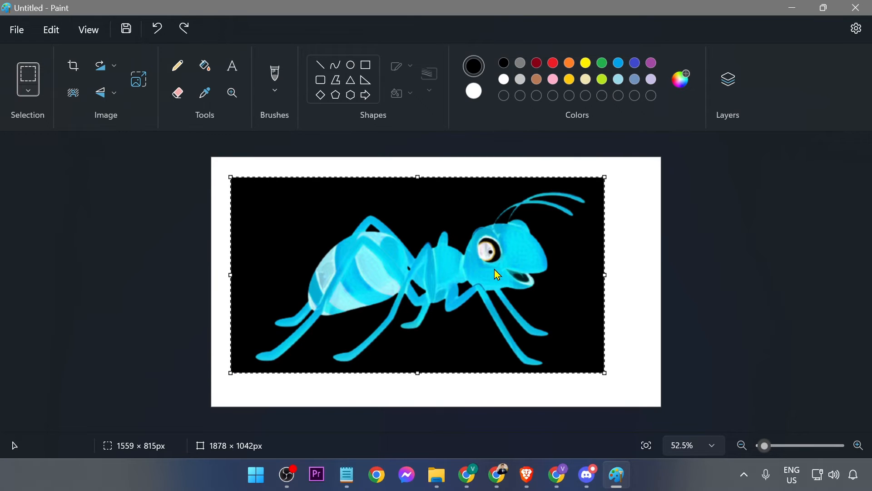
pyautogui.click(765, 267)
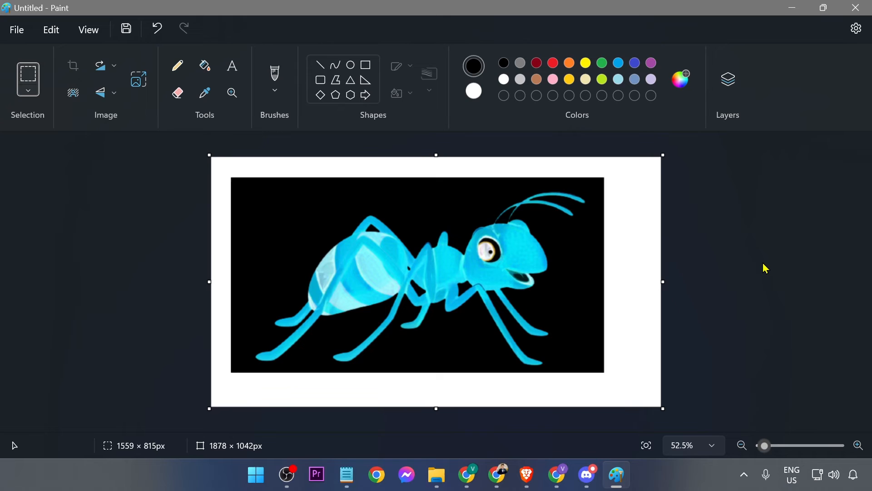
# - Bring the inverted blue-on-black ant onto the Canva slide beside the smaller red ant
pyautogui.press('win+shift+s')
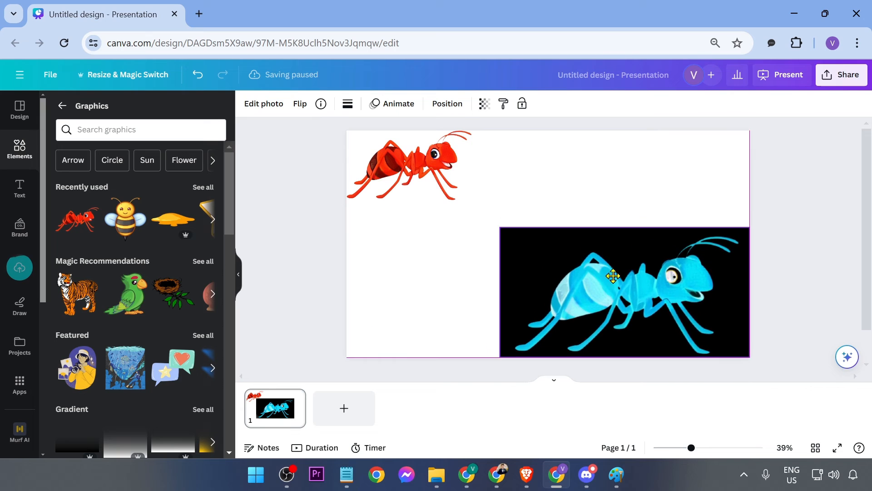
pyautogui.click(409, 165)
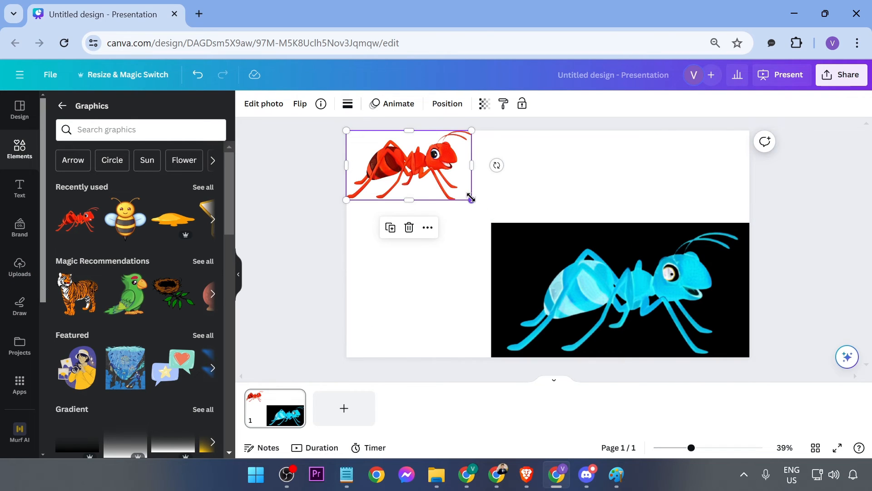